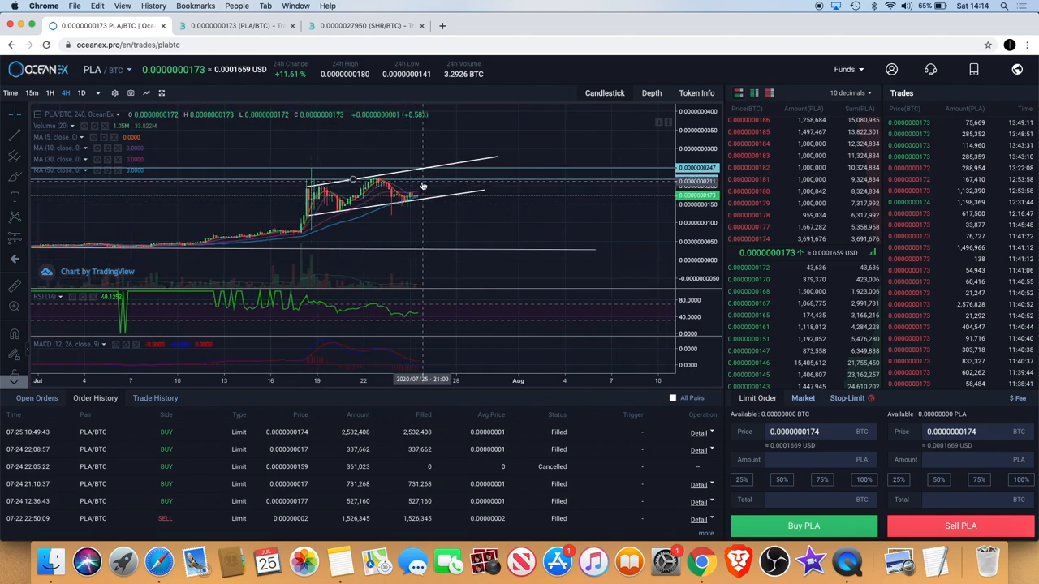
mouse_move(455, 192)
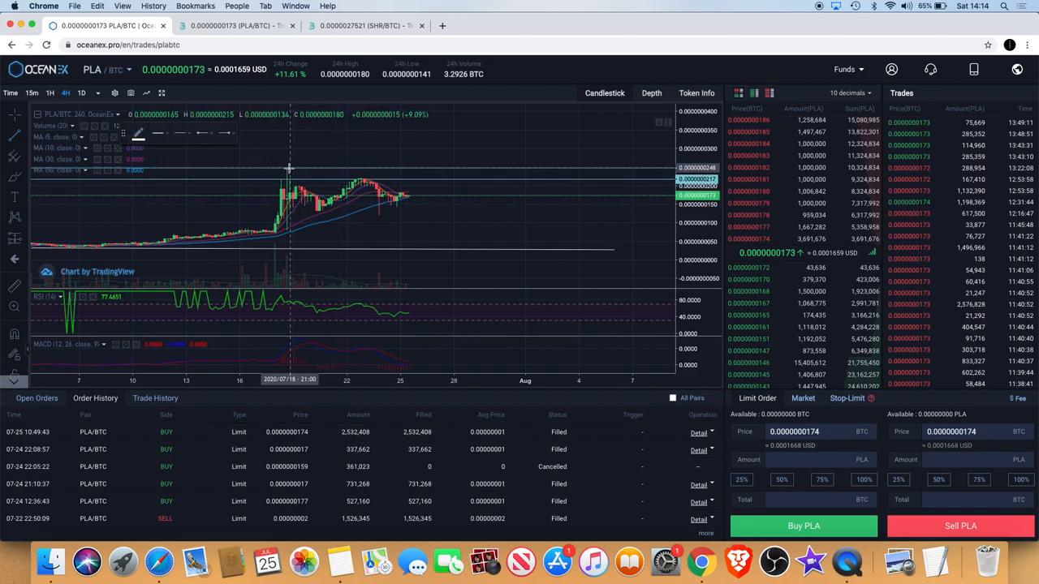
Step: Draw a descending line from the July 18 high, then zoom in around the triangle
drag(289, 168, 453, 191)
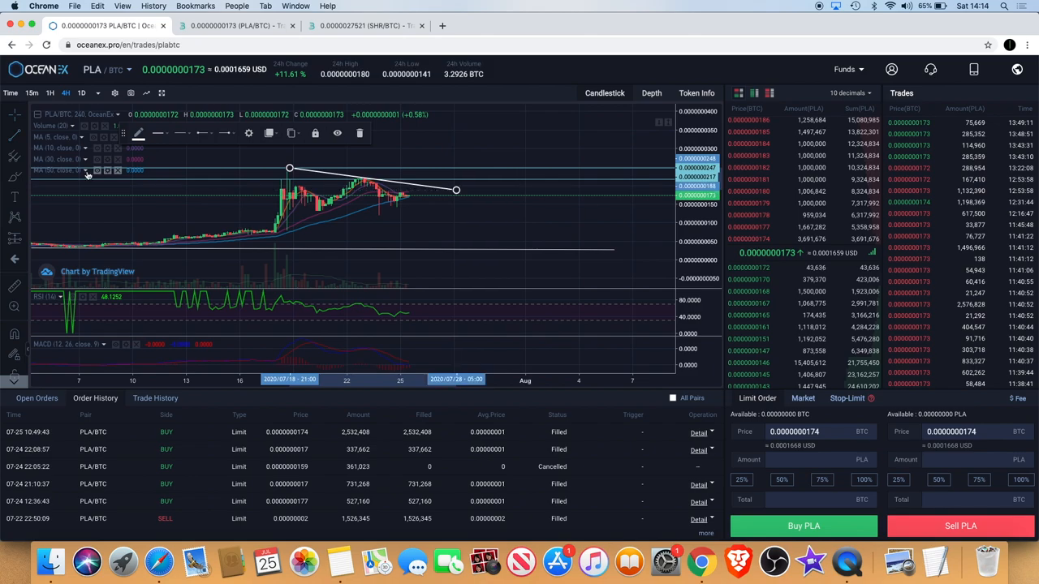
mouse_move(290, 236)
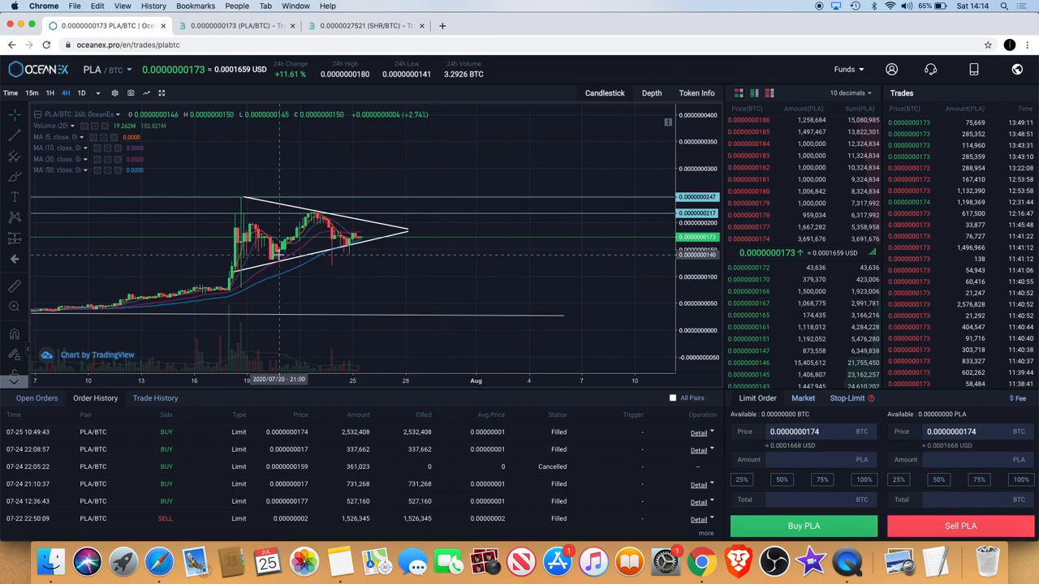
drag(239, 193, 408, 228)
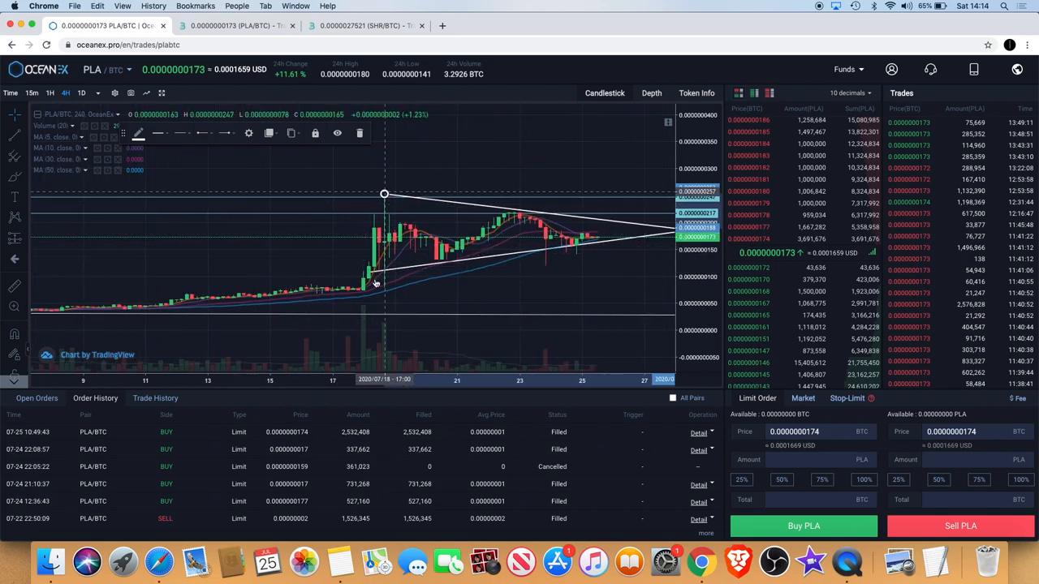
mouse_move(427, 302)
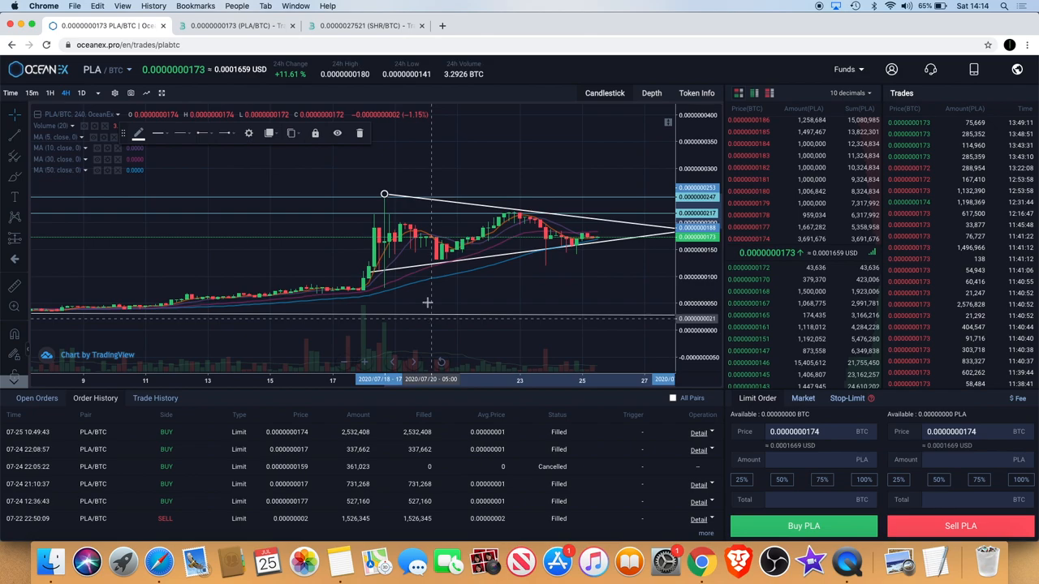
mouse_move(503, 284)
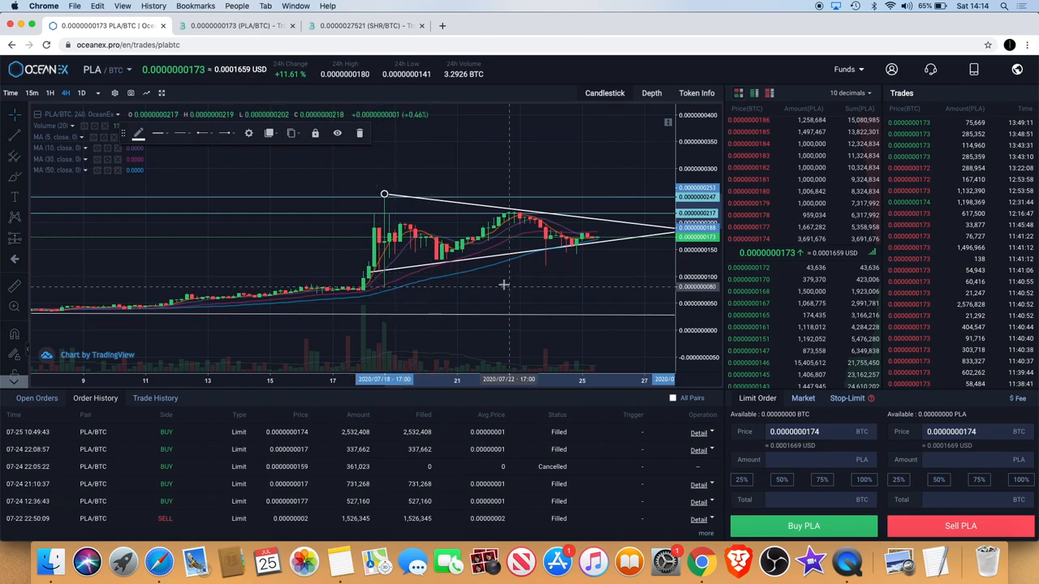
mouse_move(371, 271)
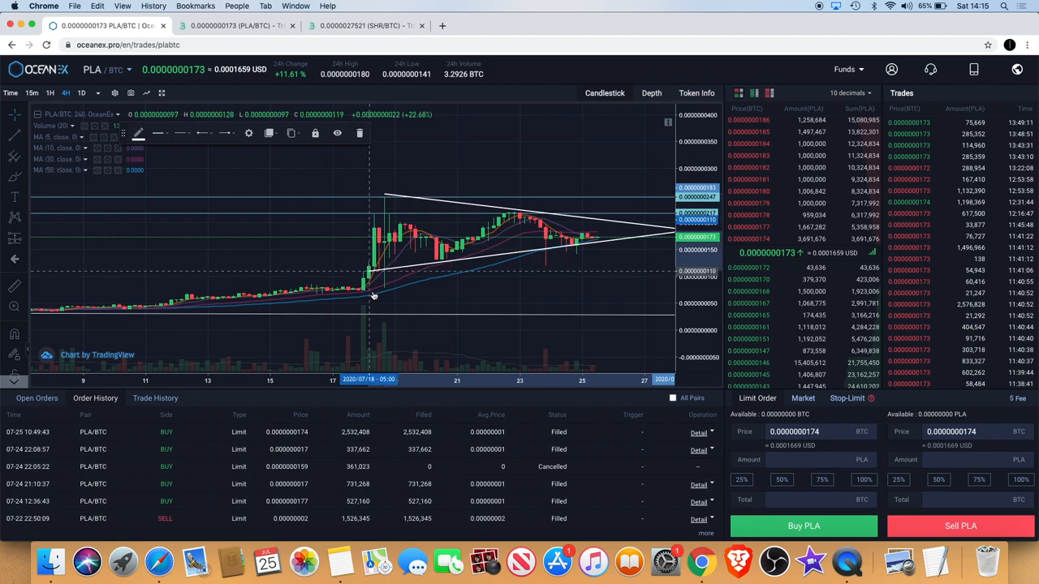
mouse_move(374, 295)
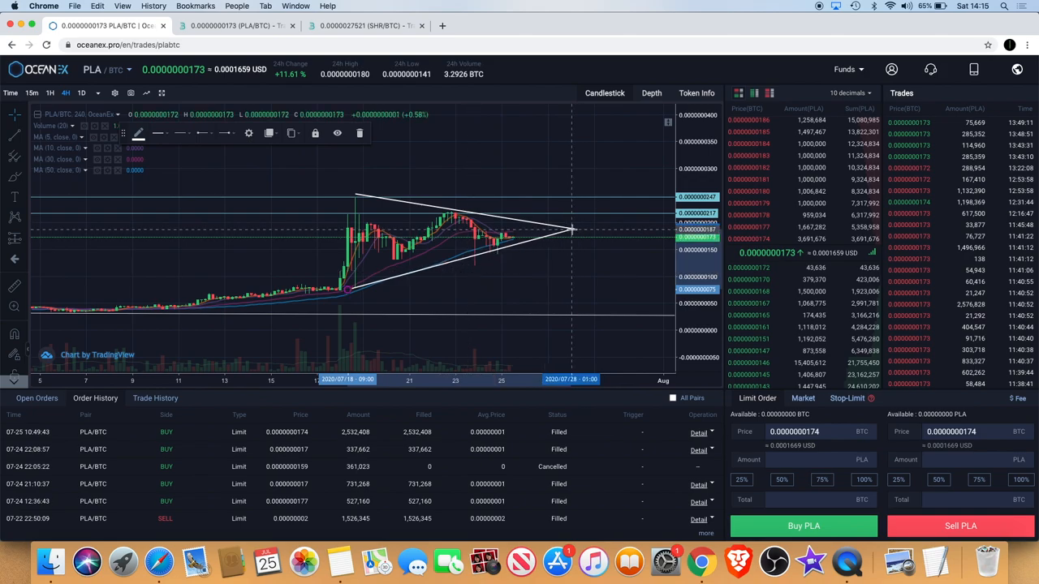
mouse_move(568, 229)
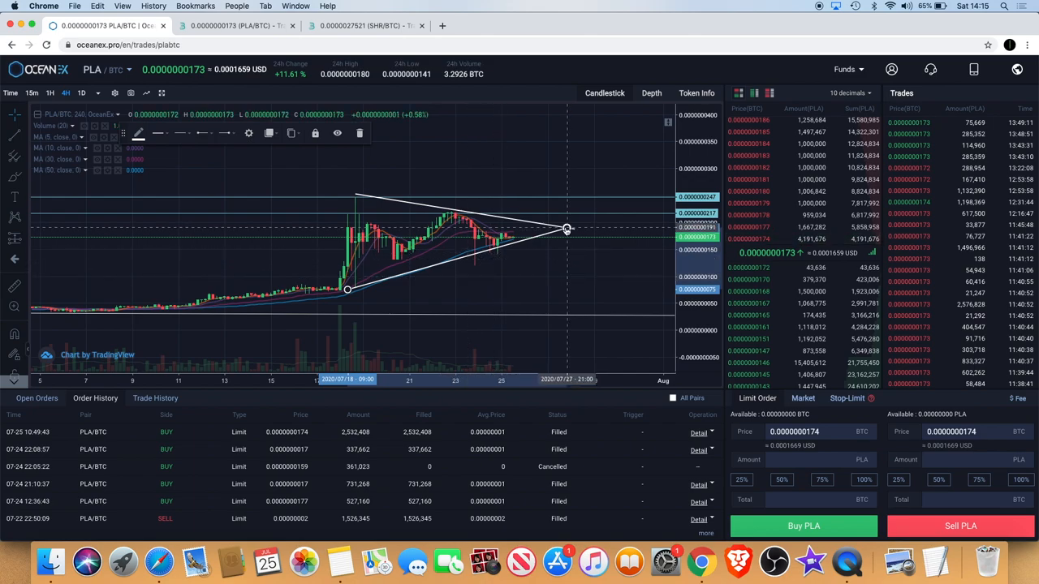
Step: Extend the lower line past the apex and flatten the upper line into horizontal resistance
drag(566, 228, 583, 244)
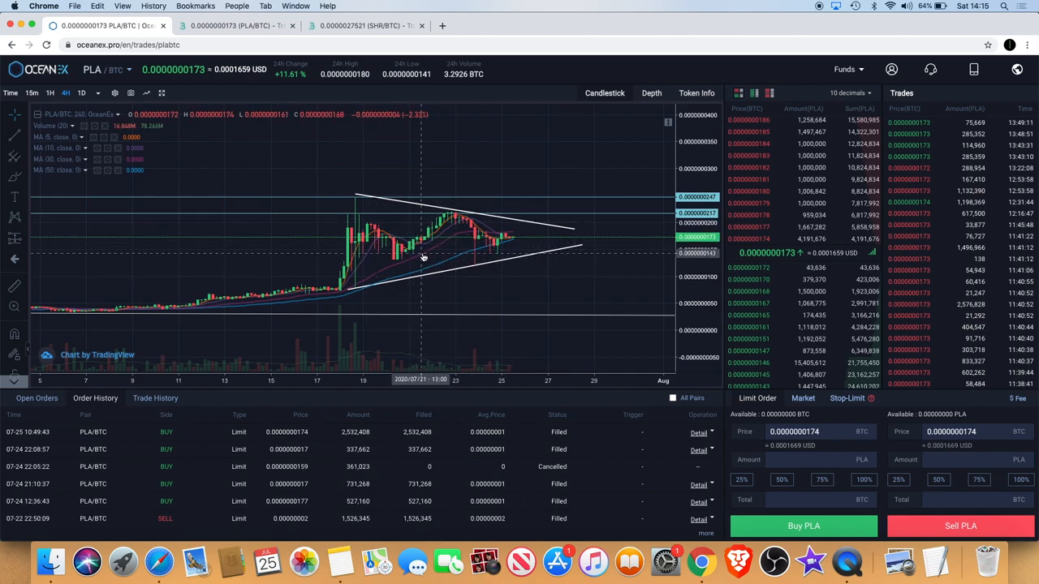
mouse_move(566, 223)
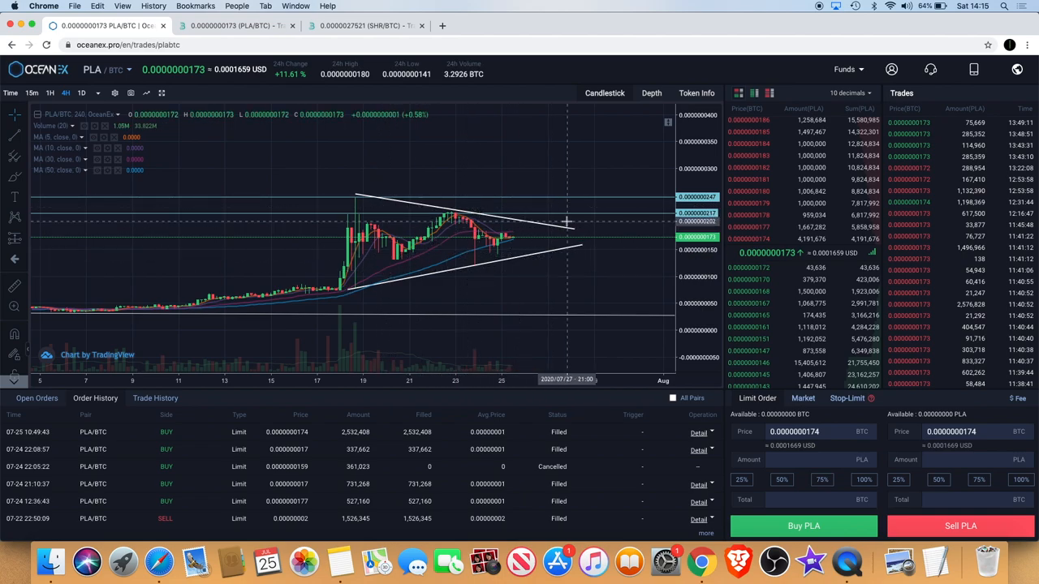
mouse_move(416, 273)
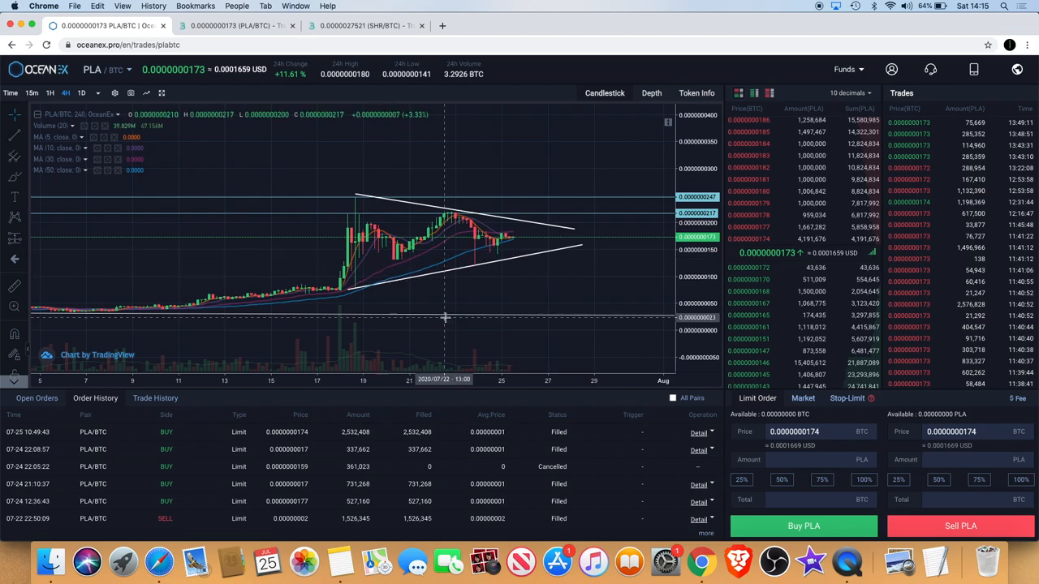
mouse_move(380, 187)
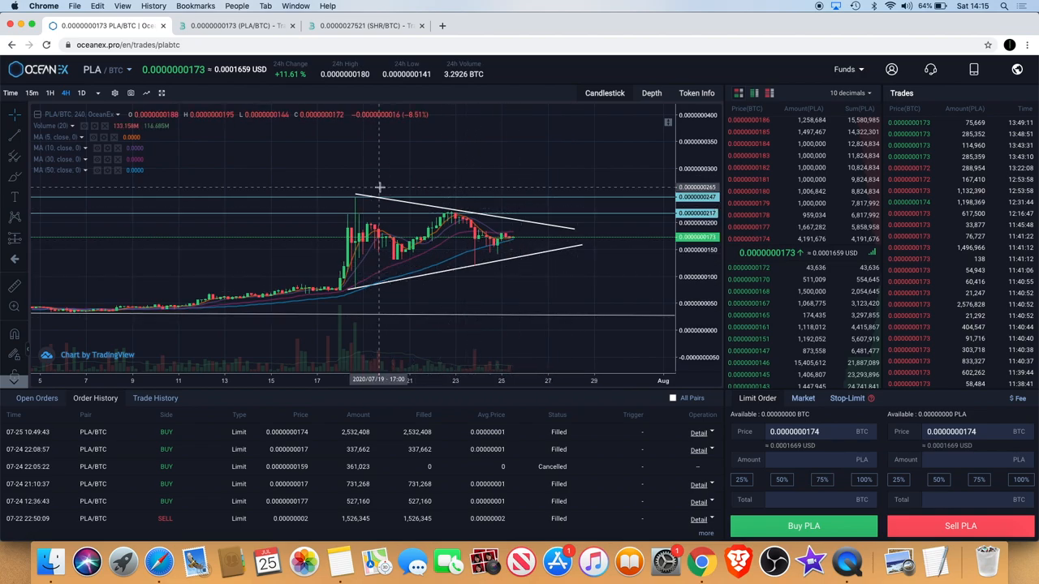
mouse_move(362, 201)
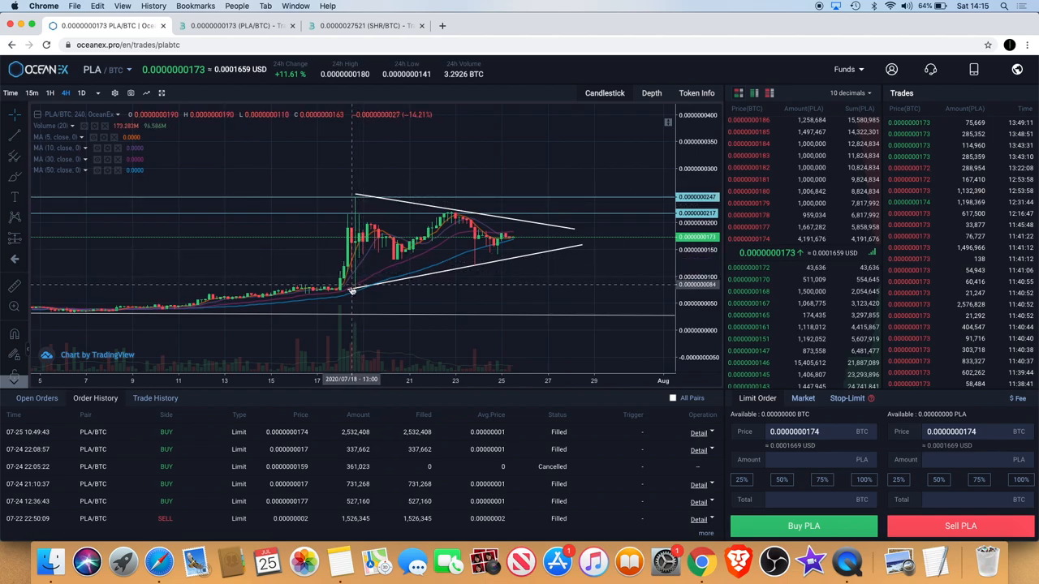
drag(349, 291, 582, 245)
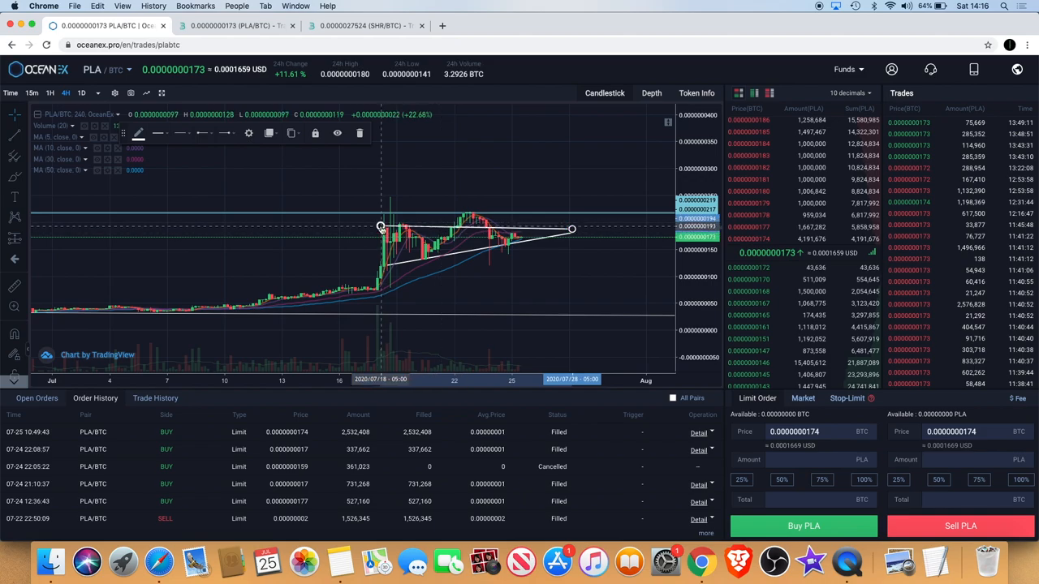
Step: Tilt the upper line back down from the July 18 high into a triangle
drag(381, 225, 391, 193)
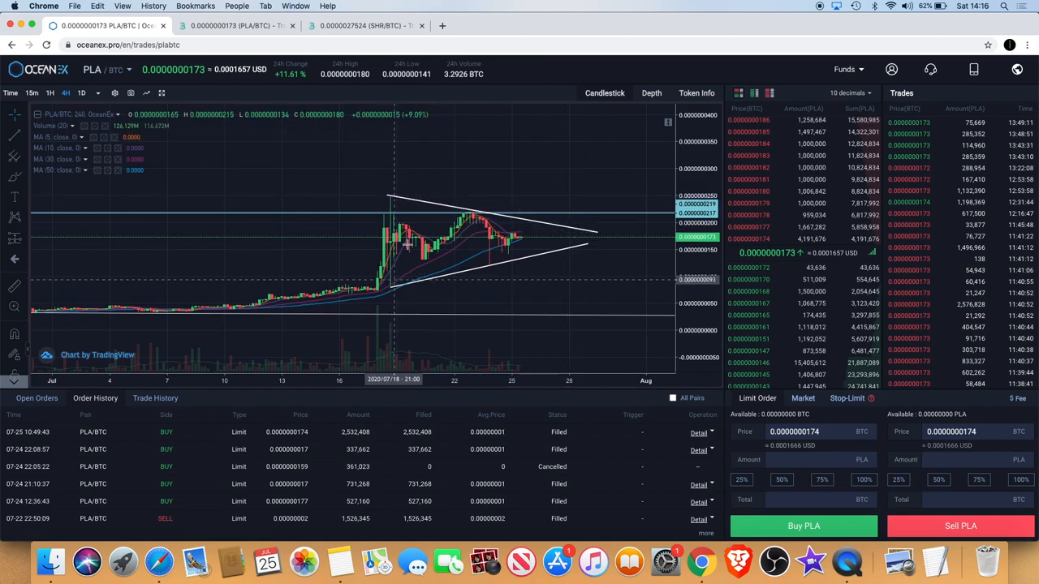
mouse_move(420, 267)
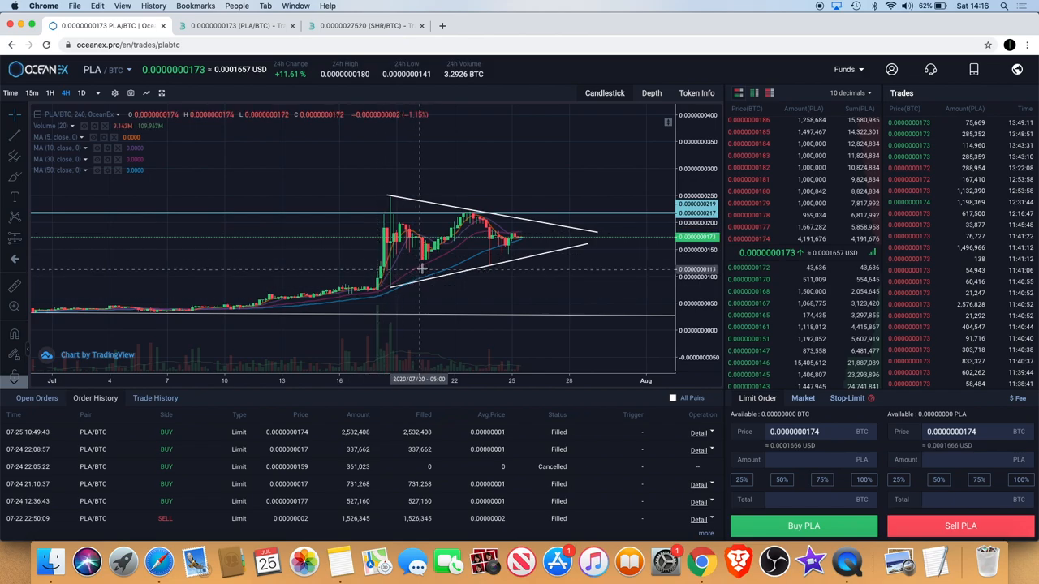
mouse_move(414, 288)
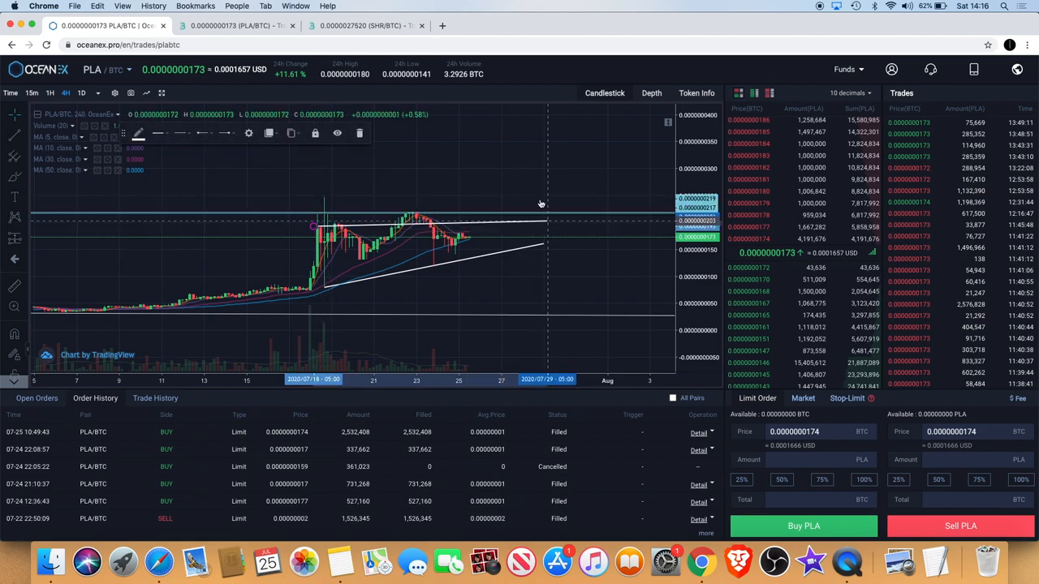
Step: Angle the upper line upward parallel to the lower line, then zoom in on the channel
drag(543, 203, 540, 189)
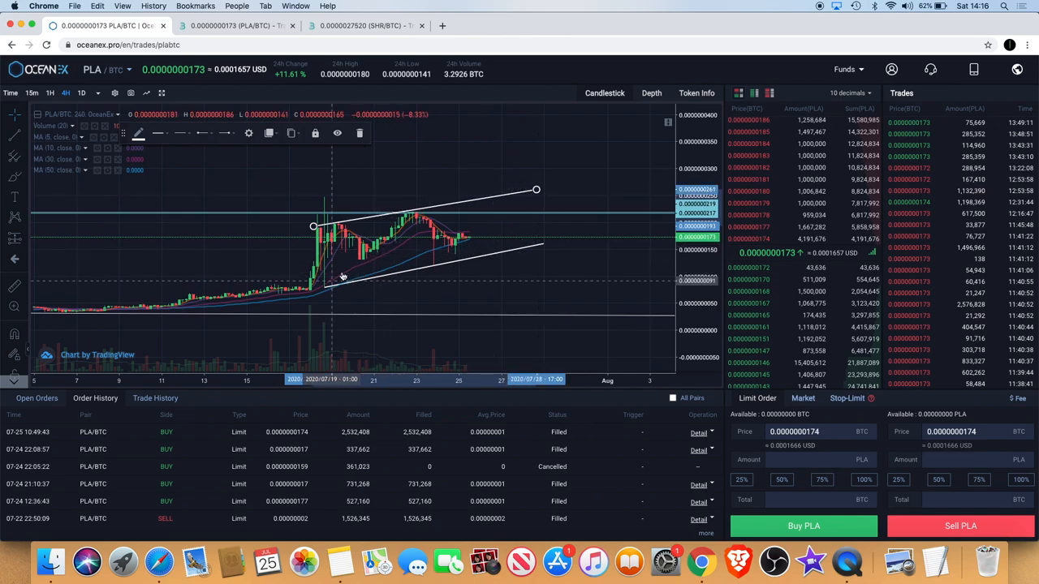
mouse_move(386, 243)
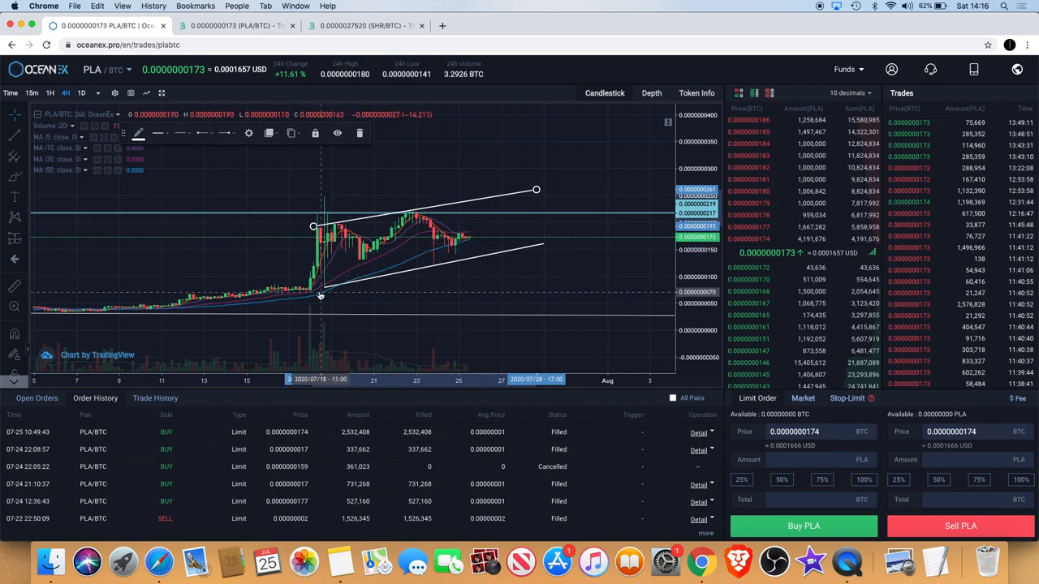
mouse_move(259, 301)
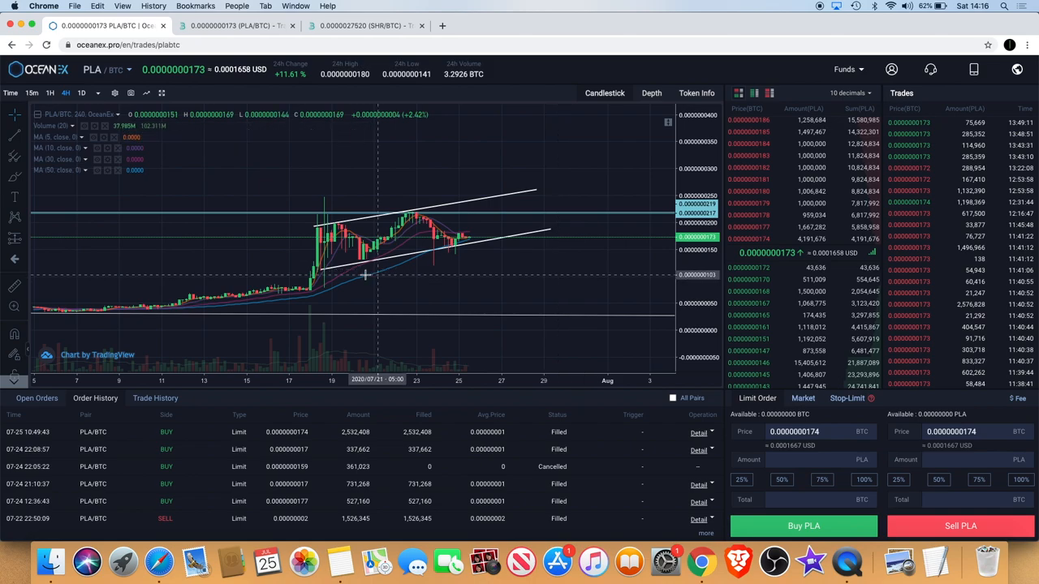
drag(321, 269, 550, 229)
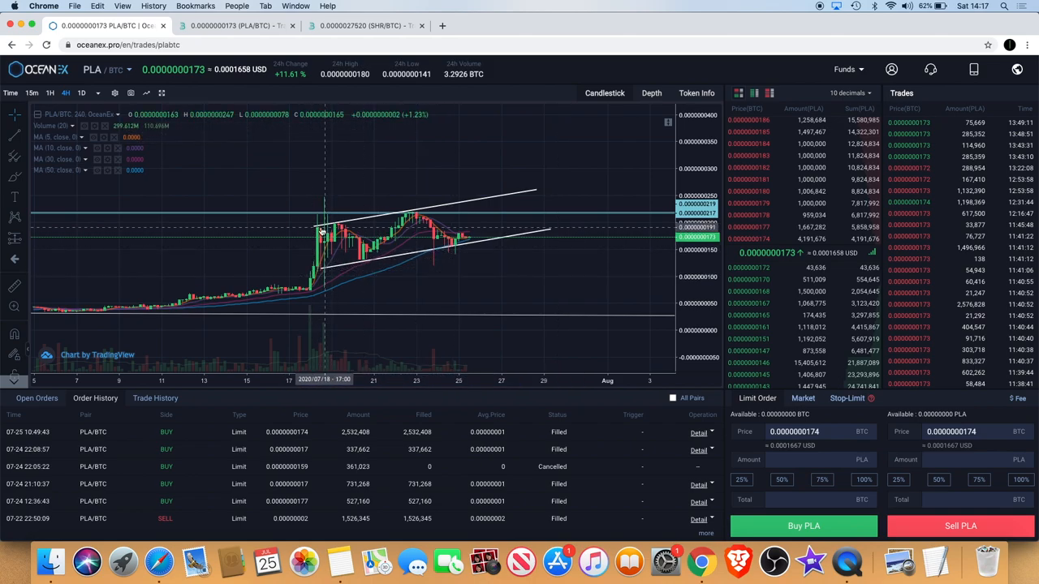
mouse_move(322, 267)
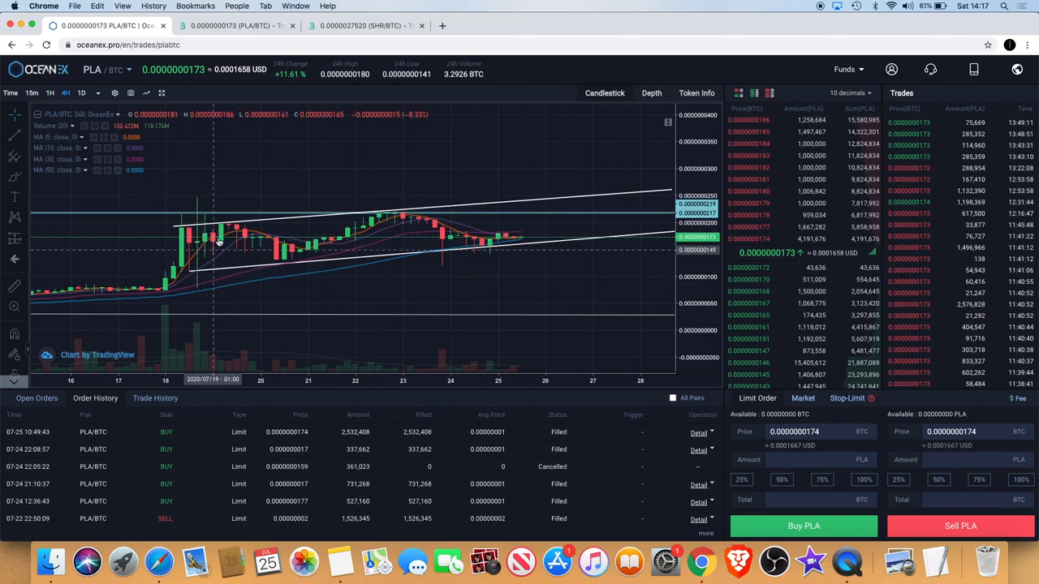
mouse_move(284, 265)
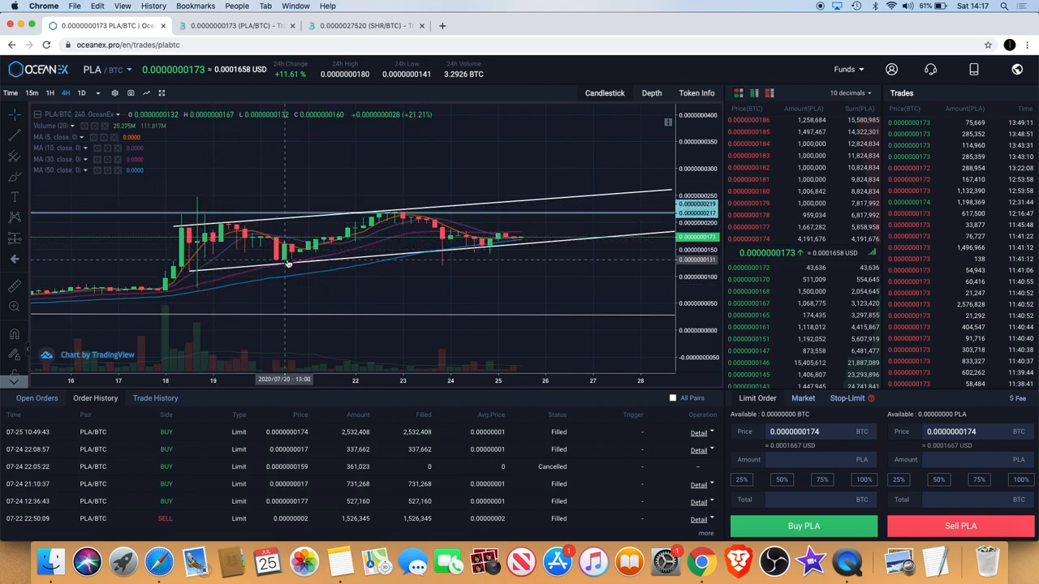
mouse_move(418, 215)
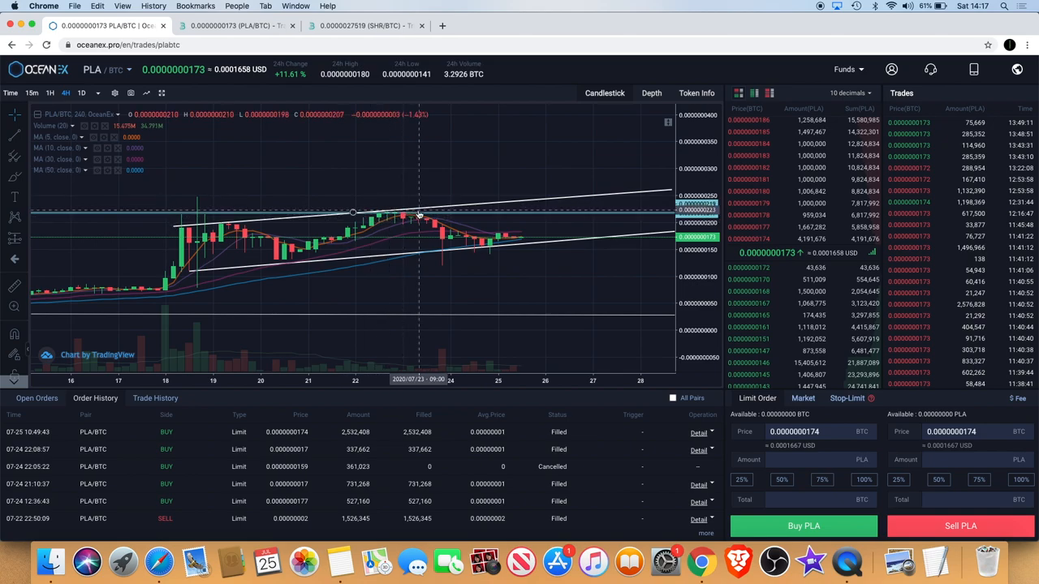
mouse_move(443, 238)
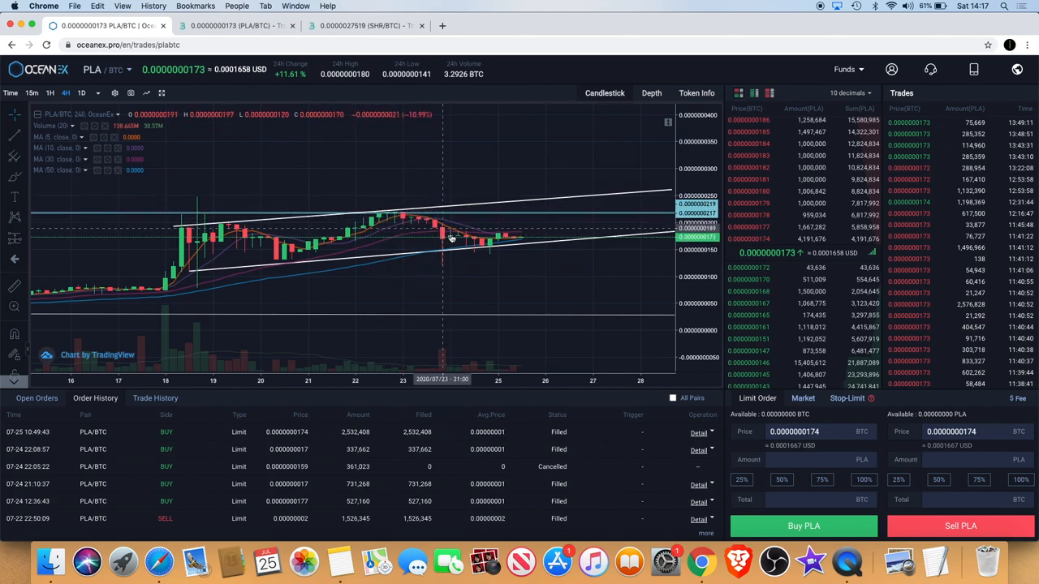
mouse_move(515, 248)
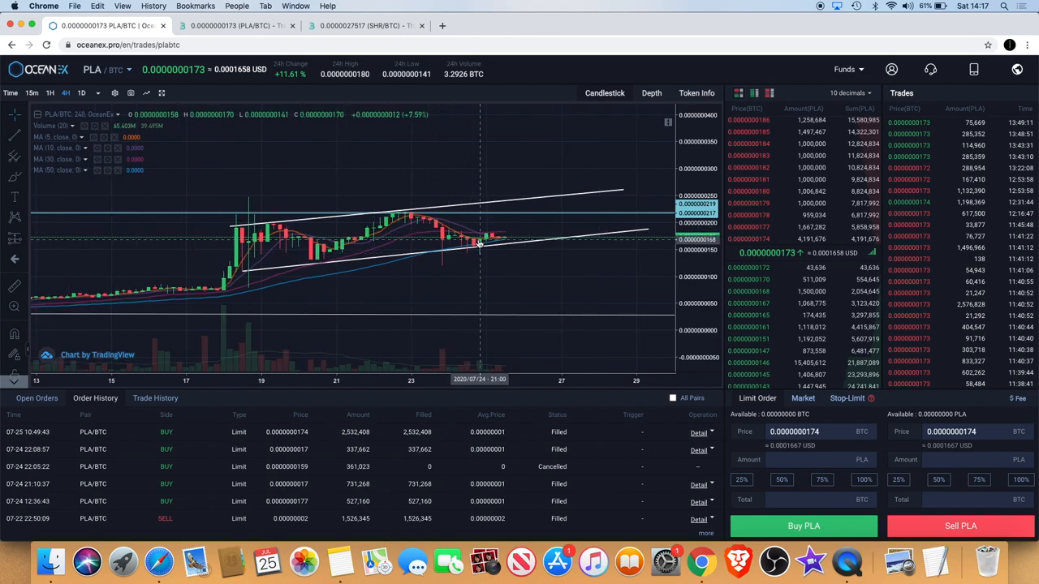
mouse_move(499, 243)
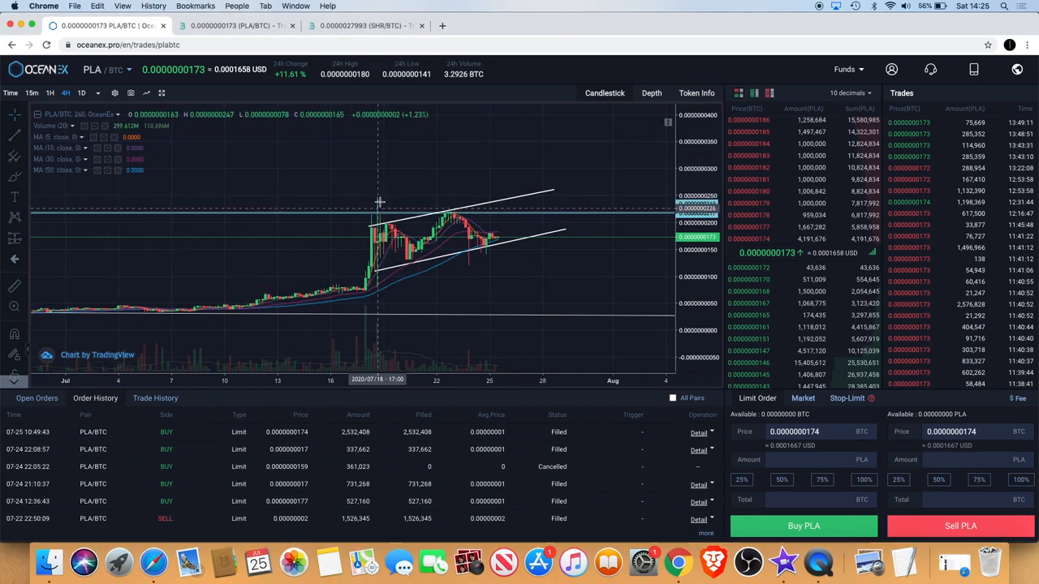
mouse_move(534, 227)
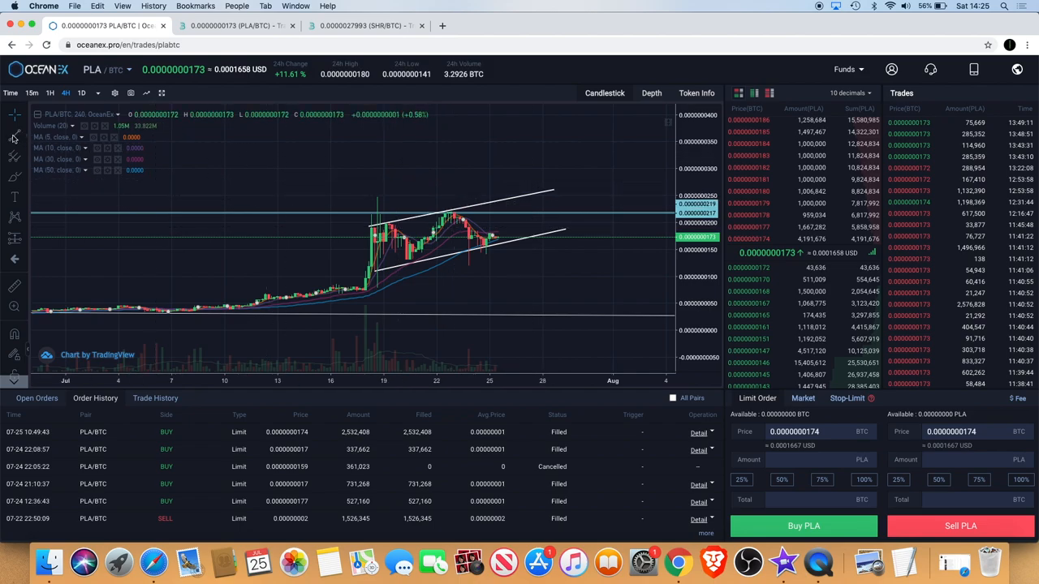
mouse_move(377, 197)
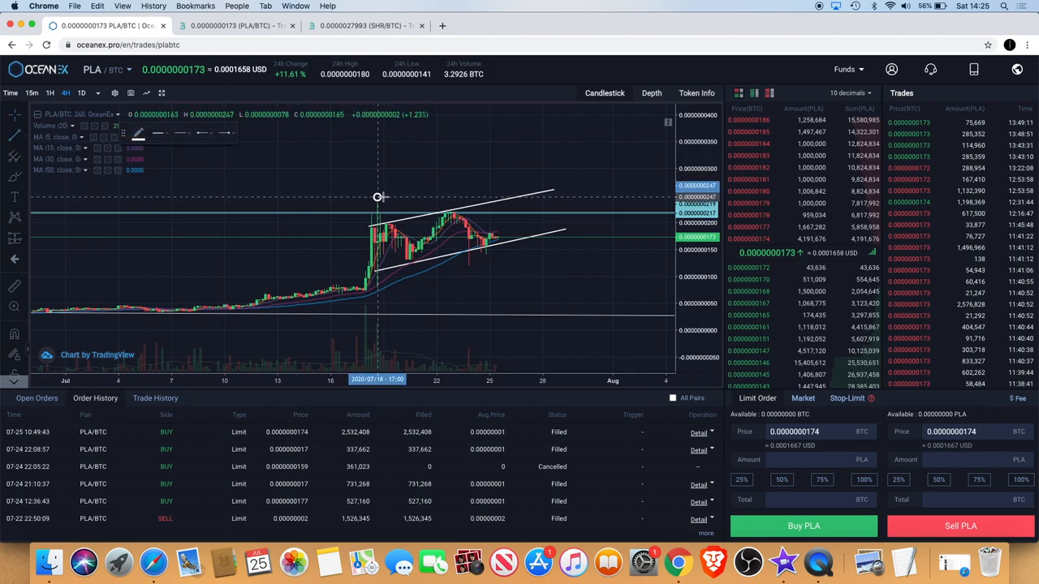
Step: Draw a descending line from the July 18 peak toward July 28 across the channel
drag(377, 197, 552, 232)
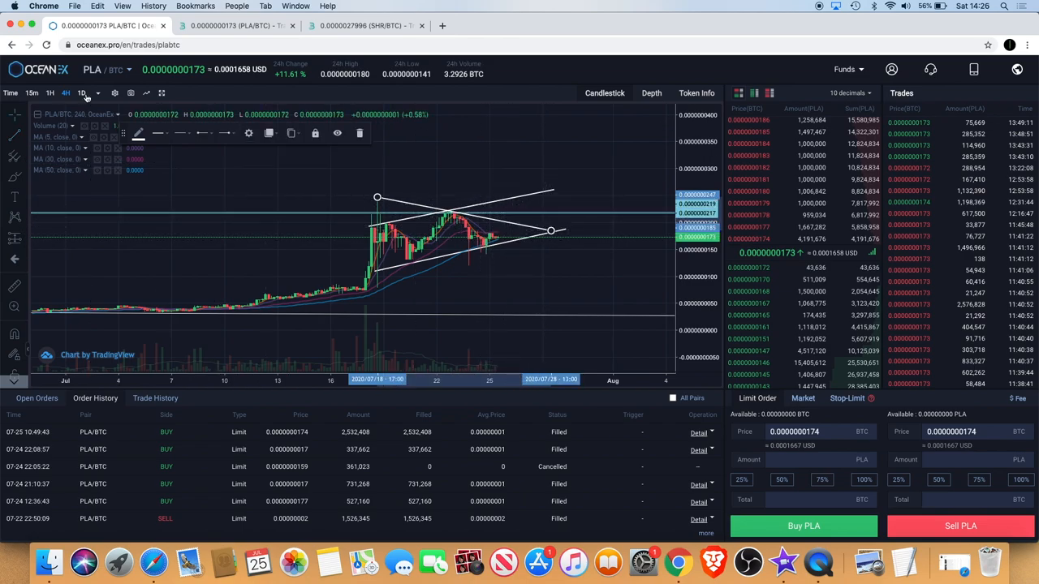
mouse_move(460, 177)
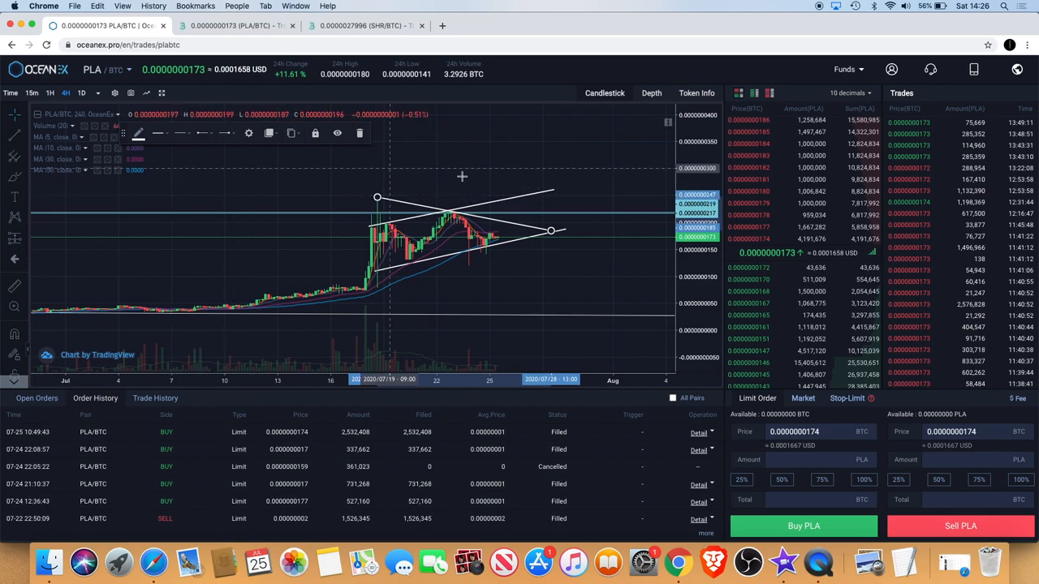
mouse_move(534, 257)
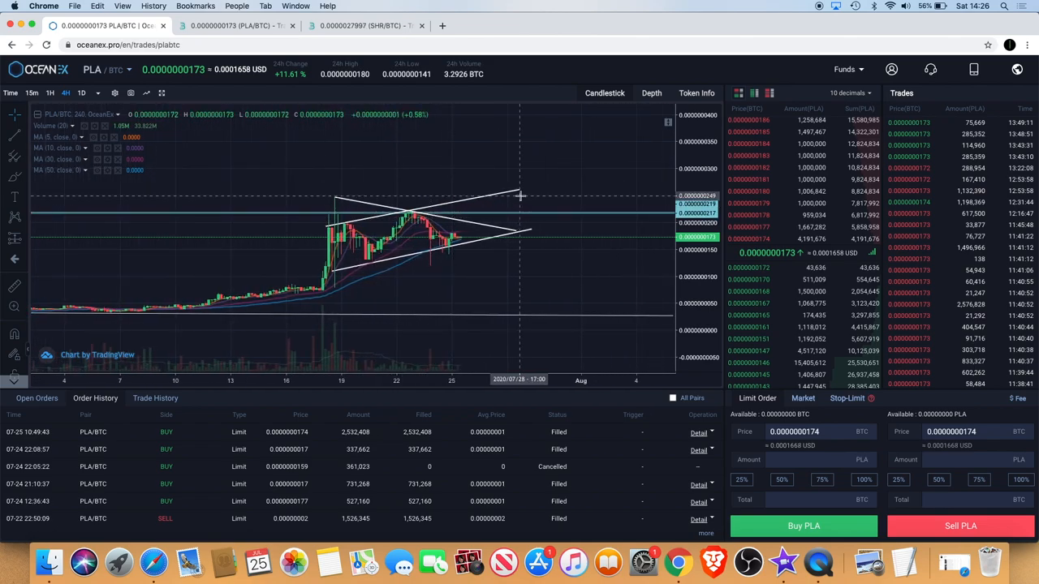
mouse_move(459, 229)
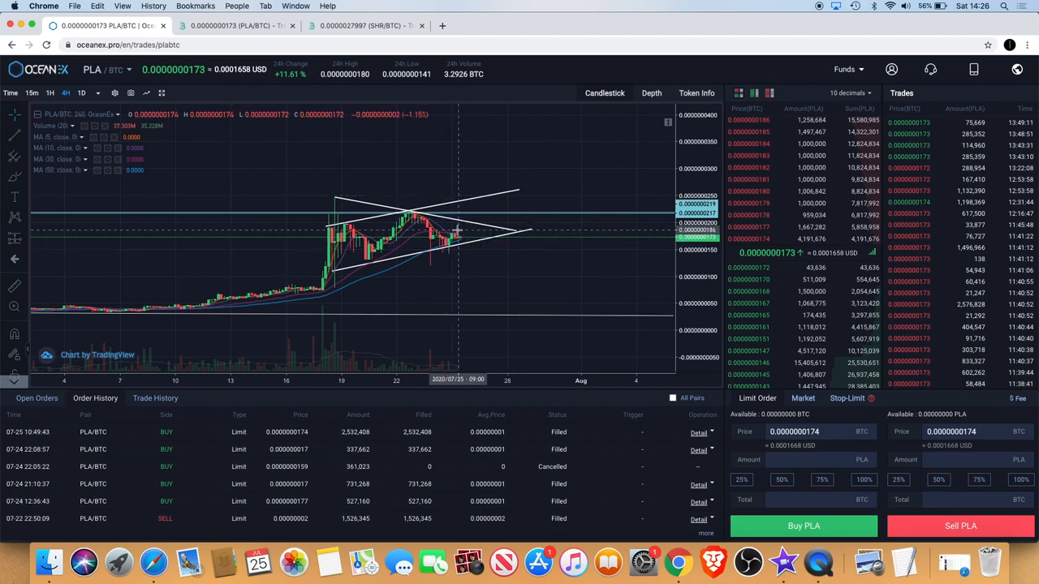
mouse_move(472, 232)
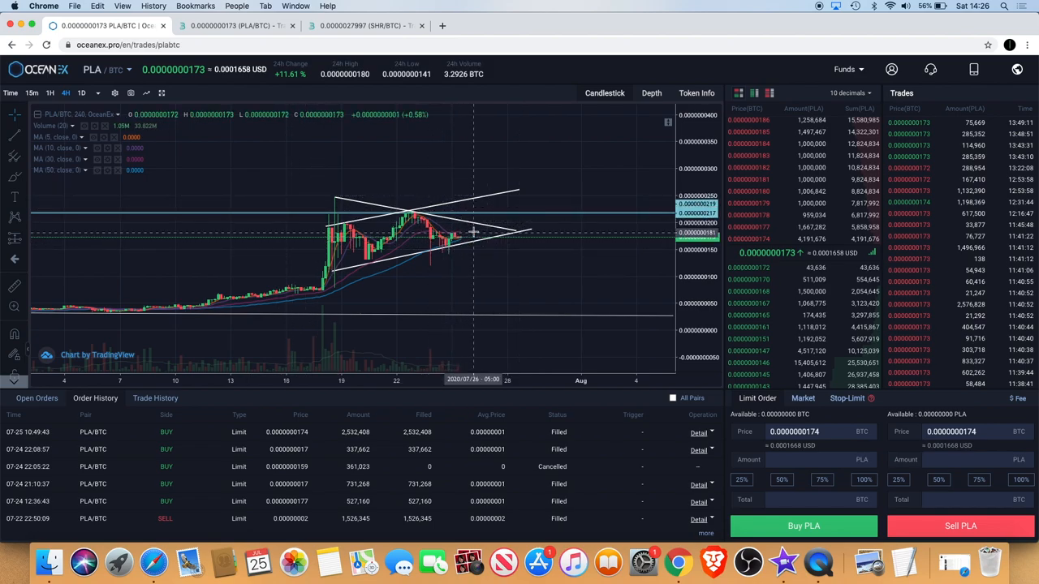
mouse_move(471, 219)
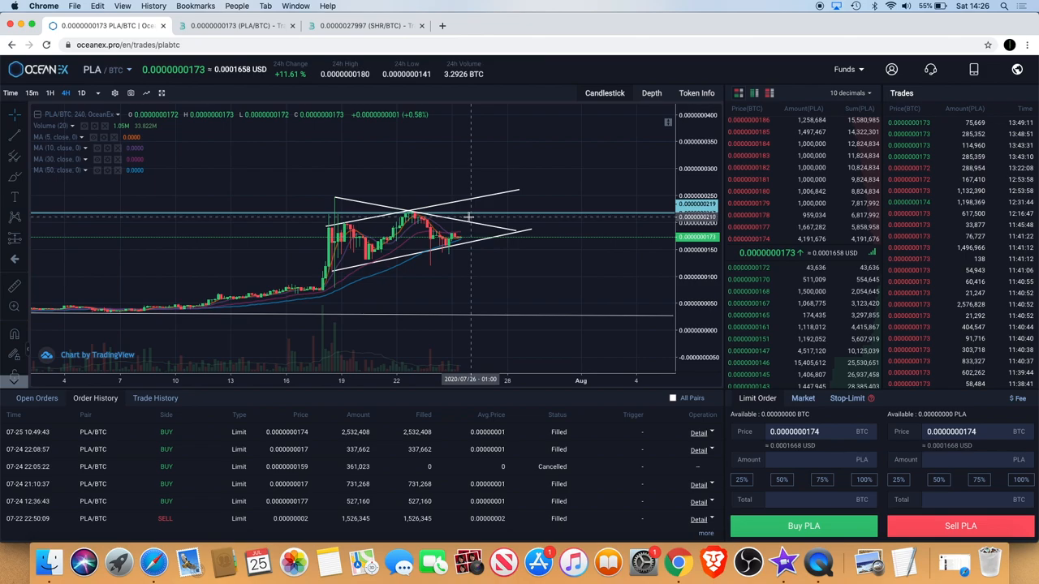
mouse_move(479, 225)
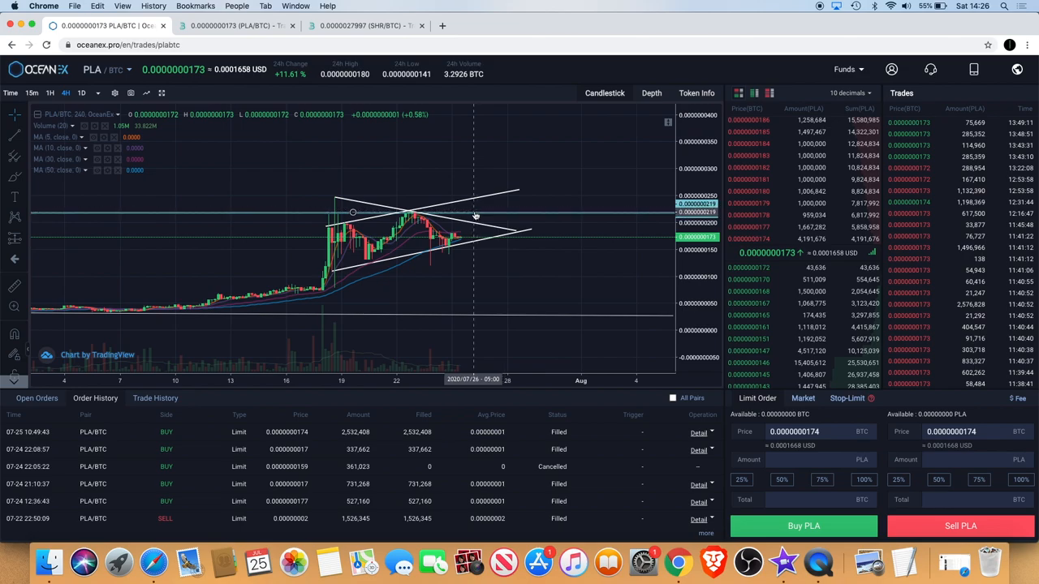
mouse_move(469, 209)
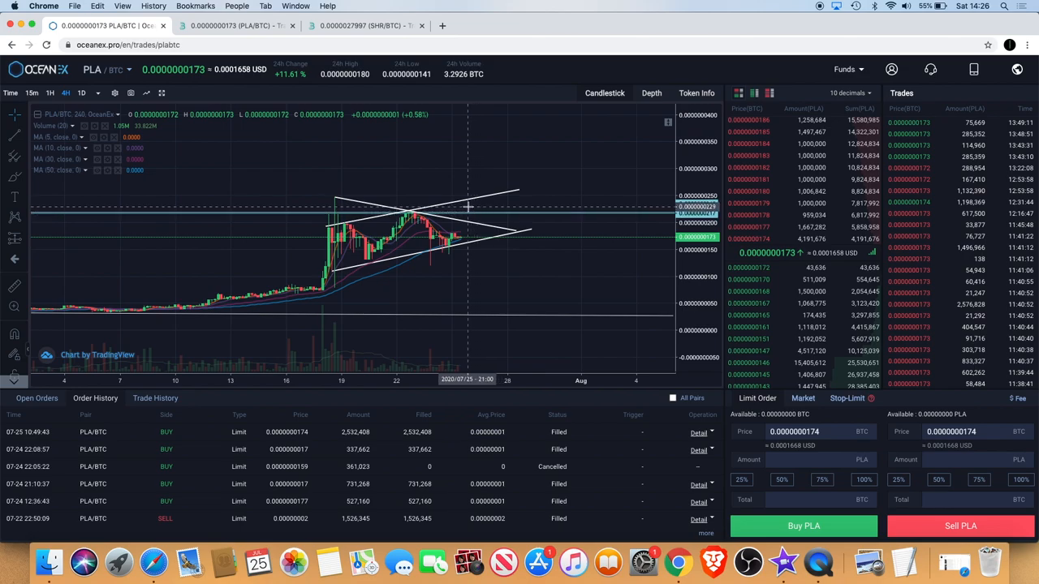
mouse_move(475, 201)
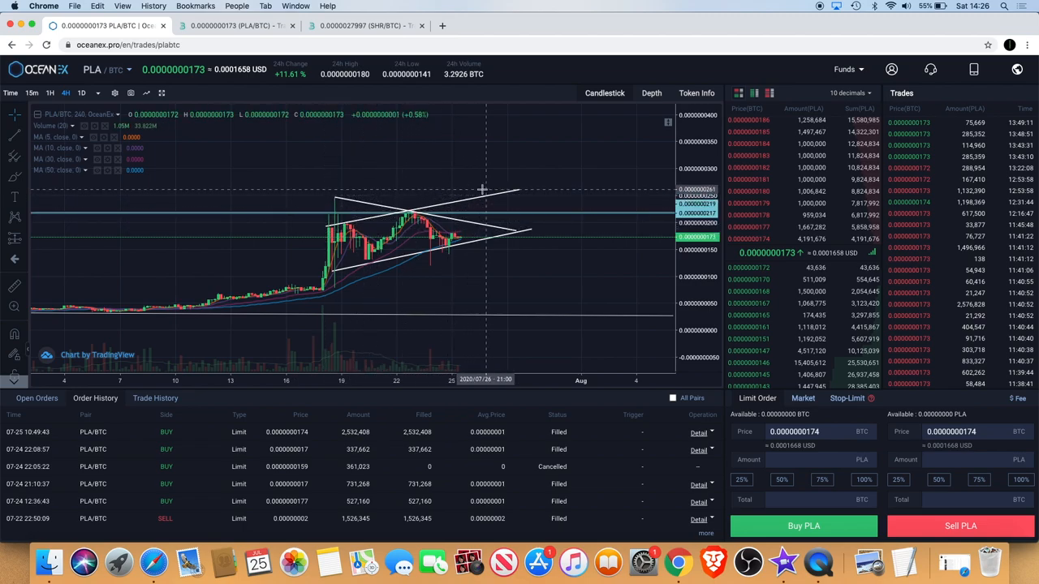
mouse_move(467, 204)
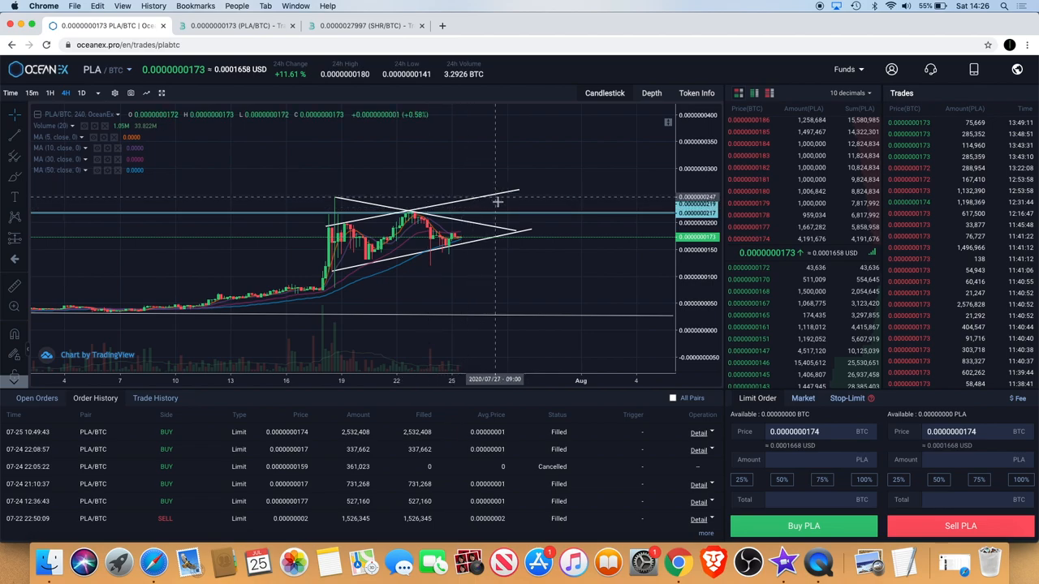
mouse_move(483, 191)
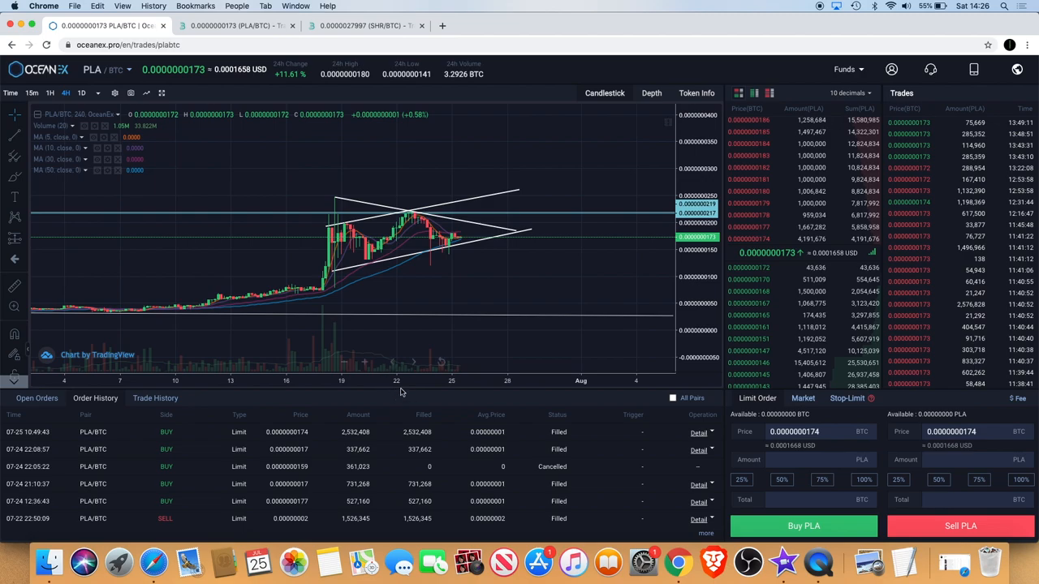
mouse_move(469, 224)
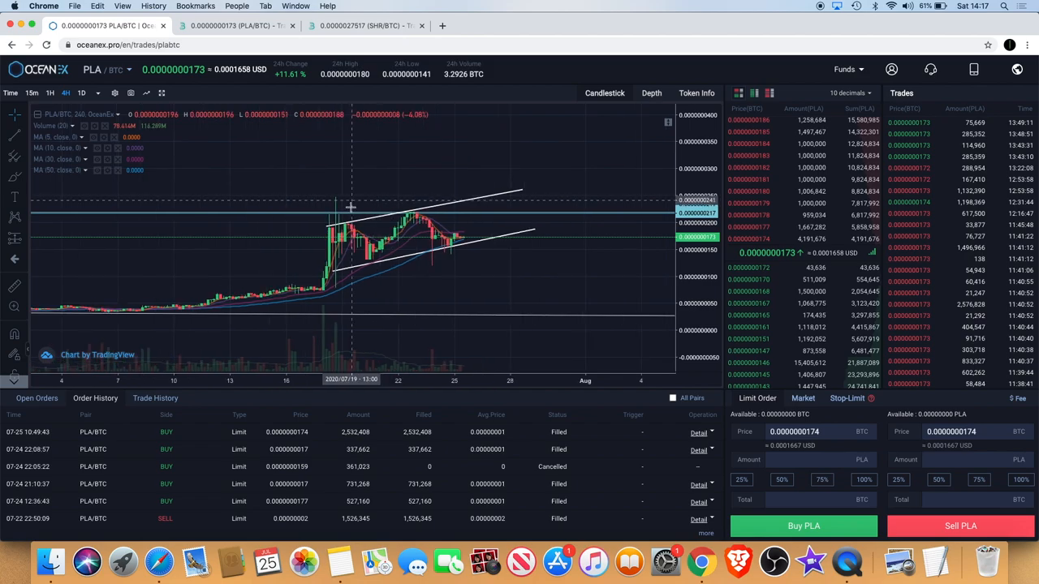
mouse_move(464, 227)
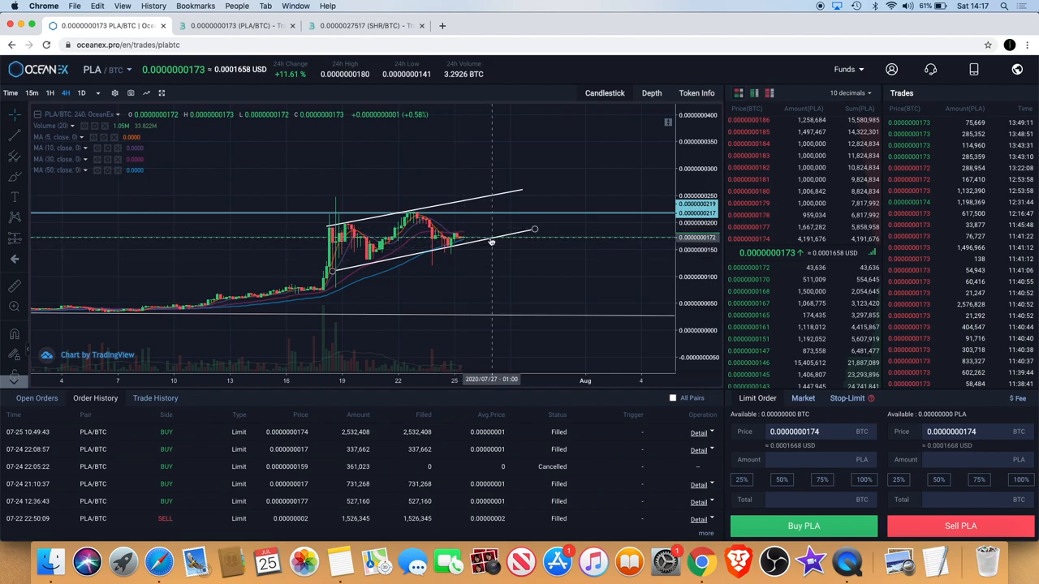
mouse_move(491, 241)
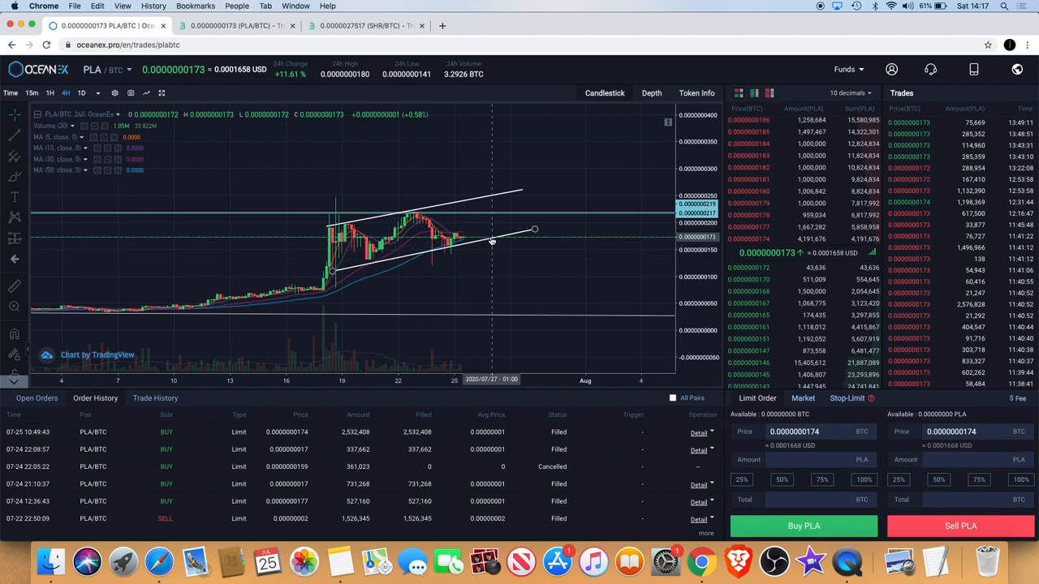
mouse_move(519, 258)
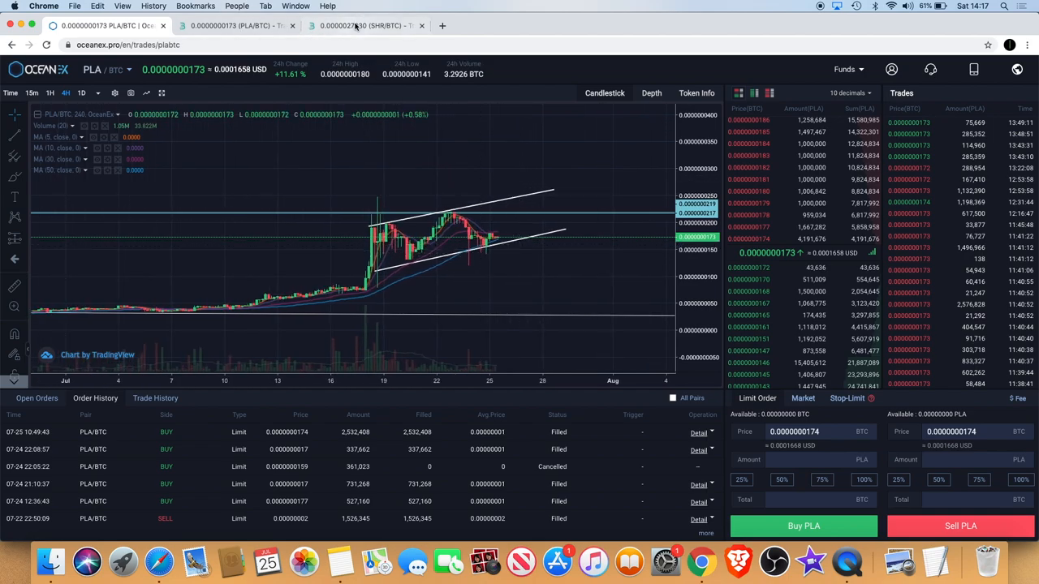
Step: Switch to BitMart's SHR/BTC hourly trading page
click(365, 25)
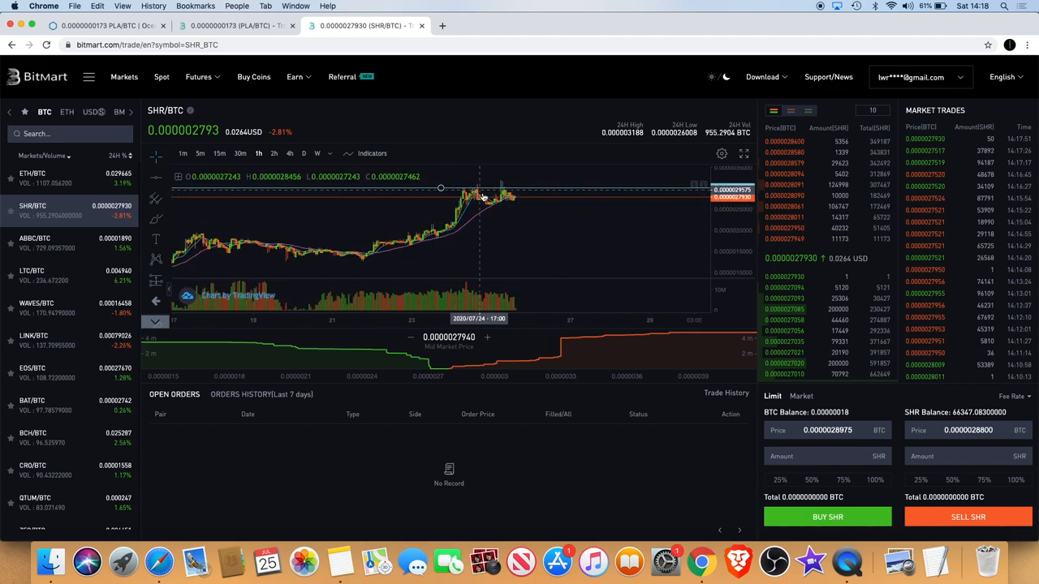
mouse_move(523, 200)
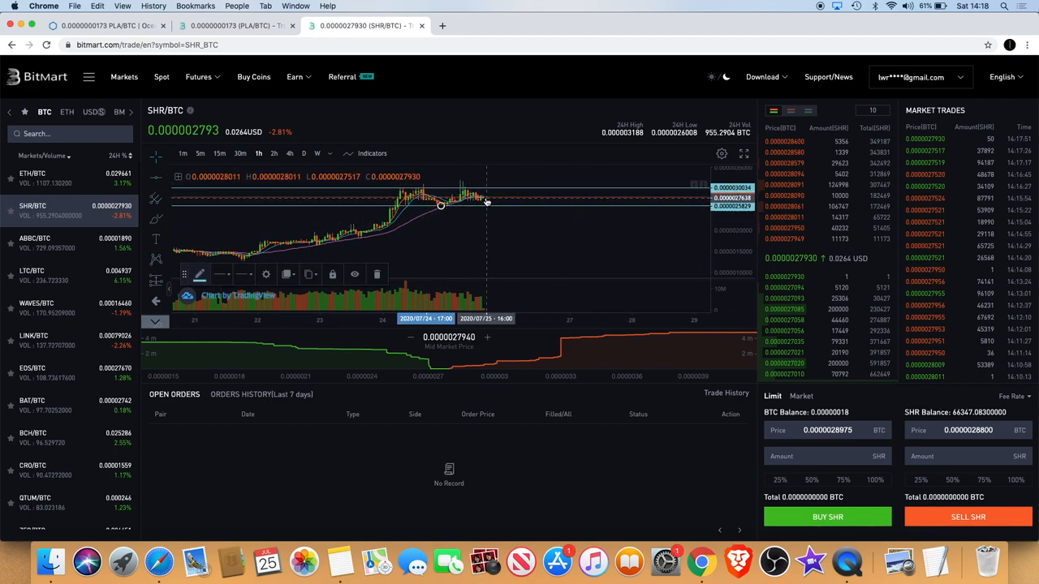
mouse_move(498, 183)
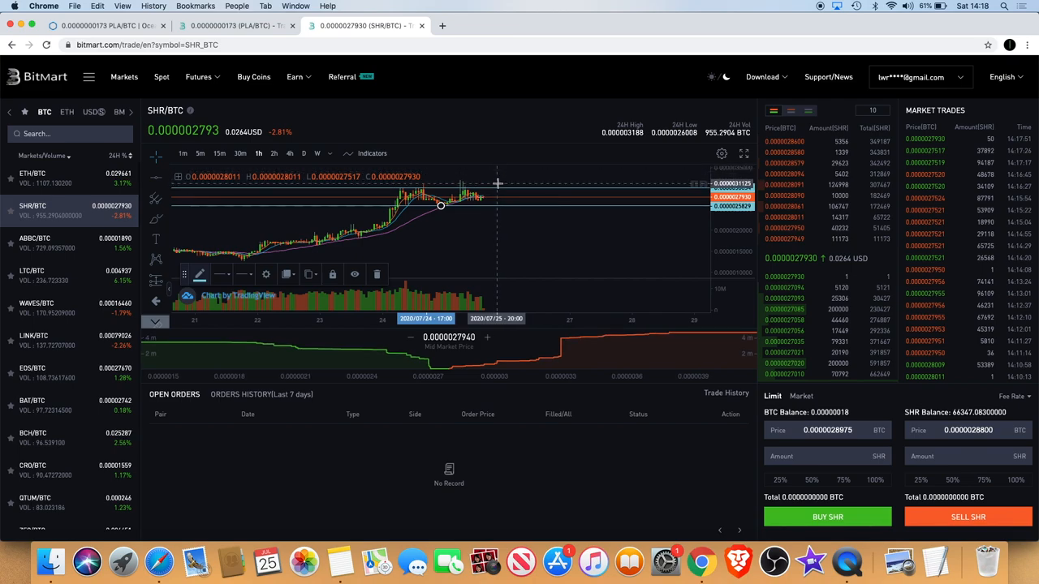
mouse_move(561, 181)
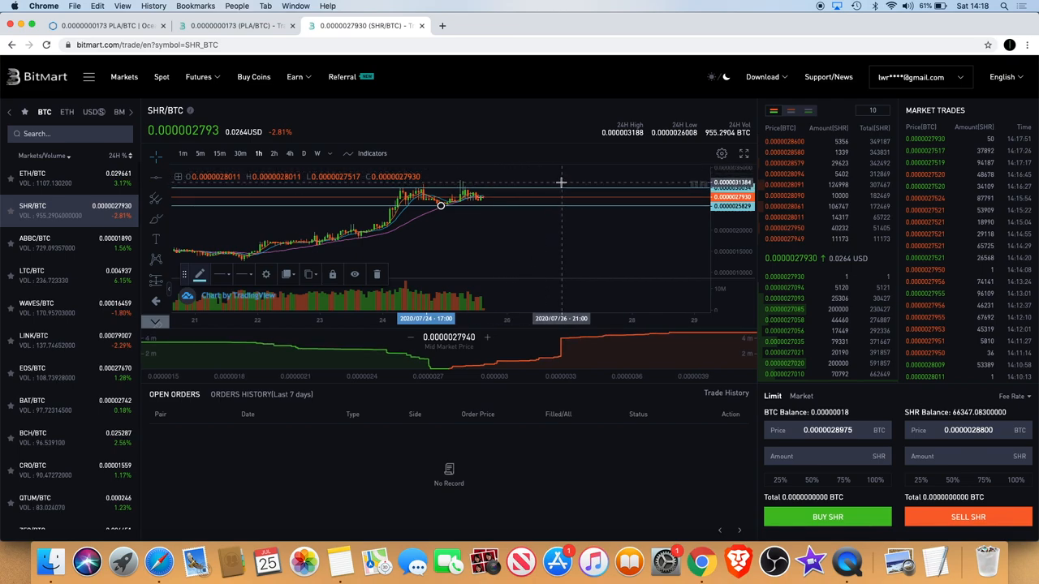